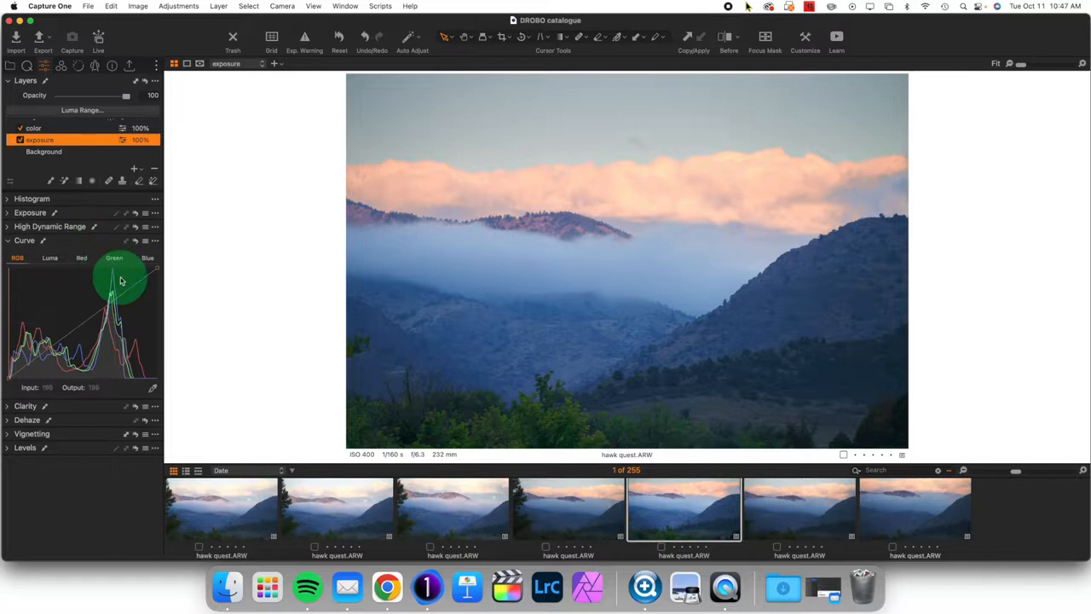
- Try out shadow and highlight point adjustments on the RGB curve, then reset it straight
left_click_drag(122, 282, 122, 299)
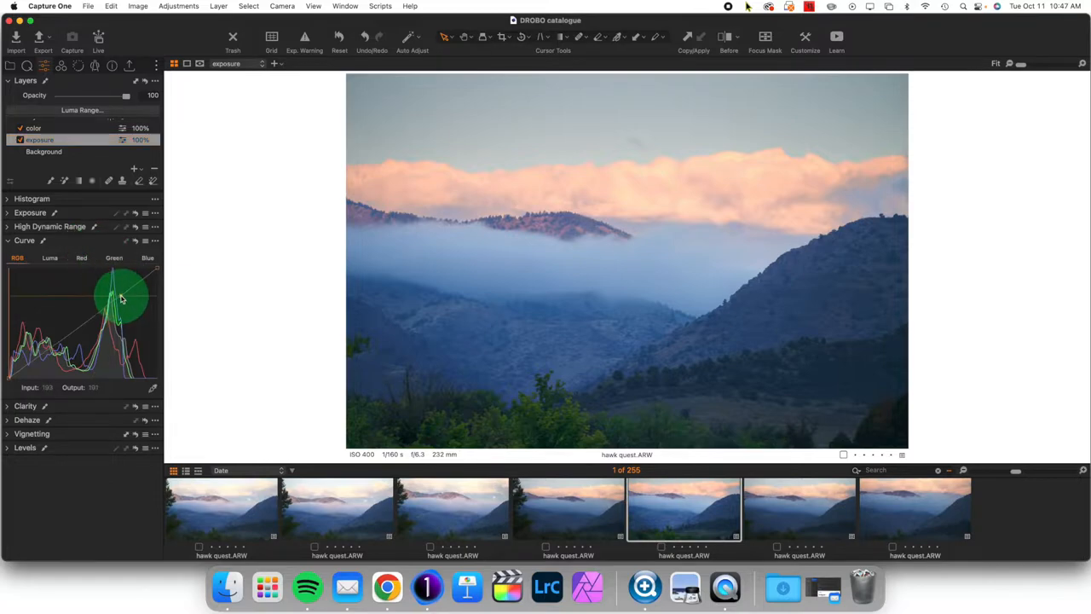
left_click_drag(122, 296, 68, 356)
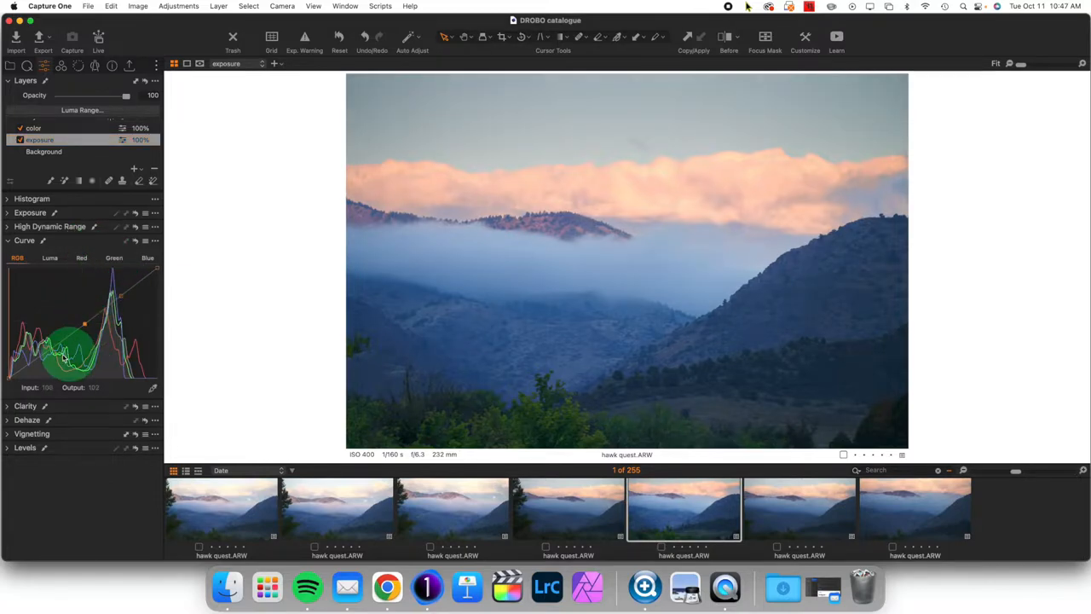
left_click_drag(67, 358, 121, 297)
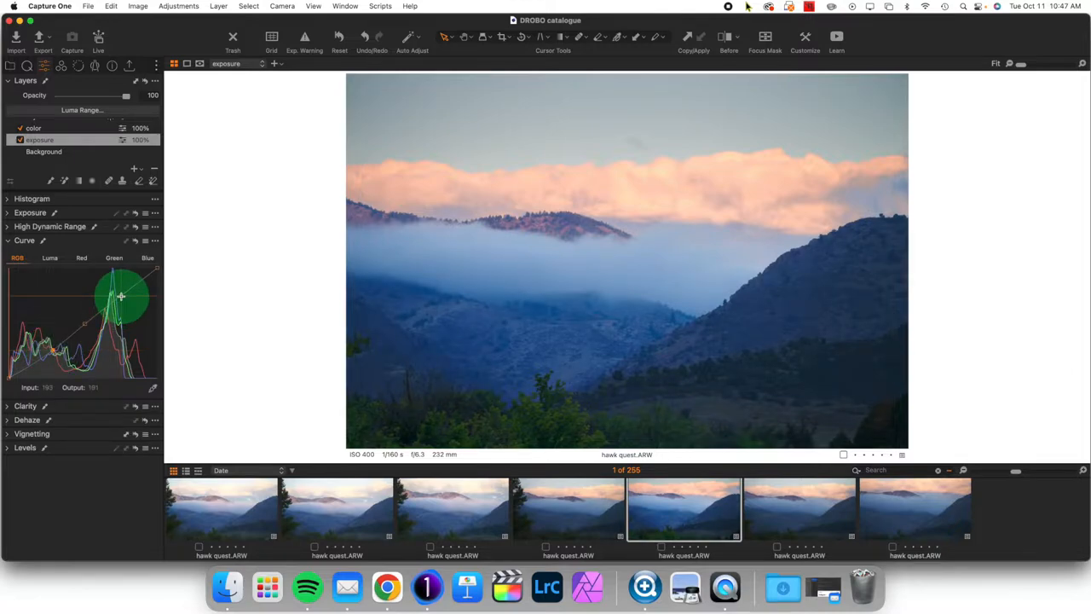
left_click_drag(122, 296, 119, 292)
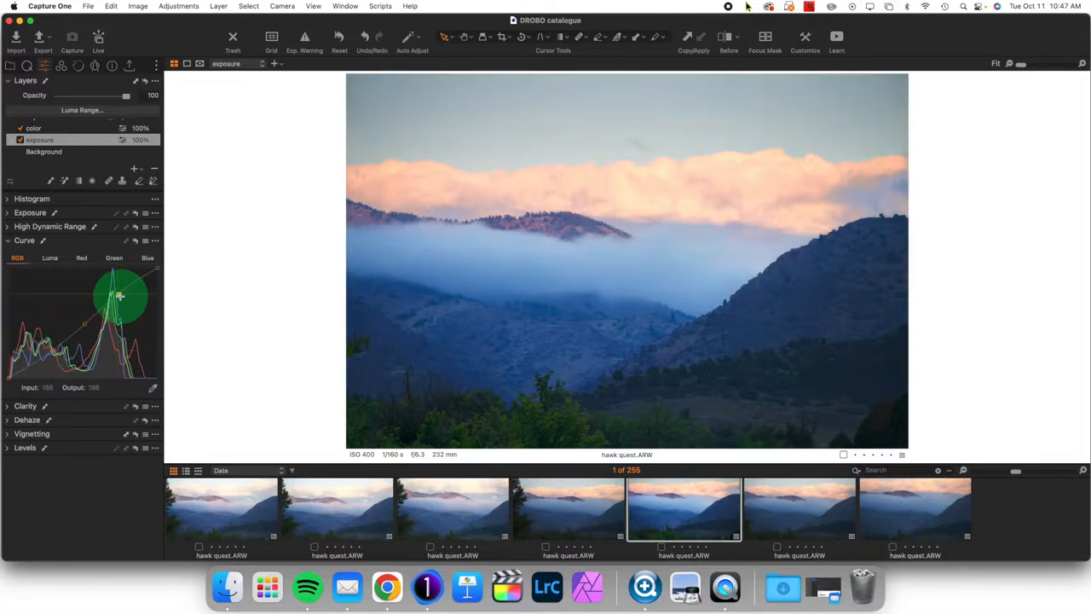
left_click_drag(120, 296, 118, 299)
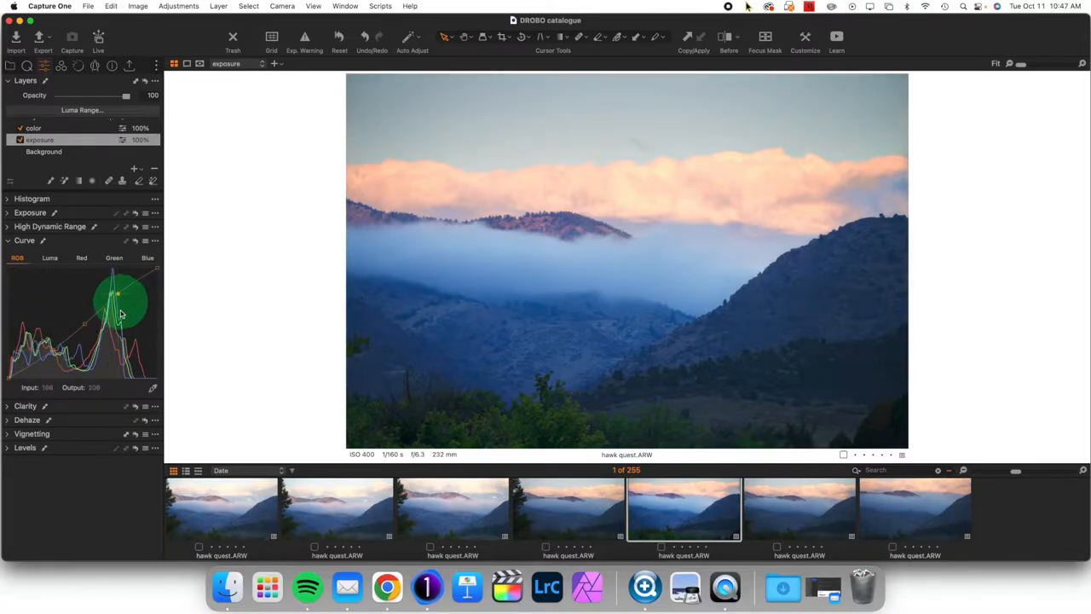
left_click(50, 257)
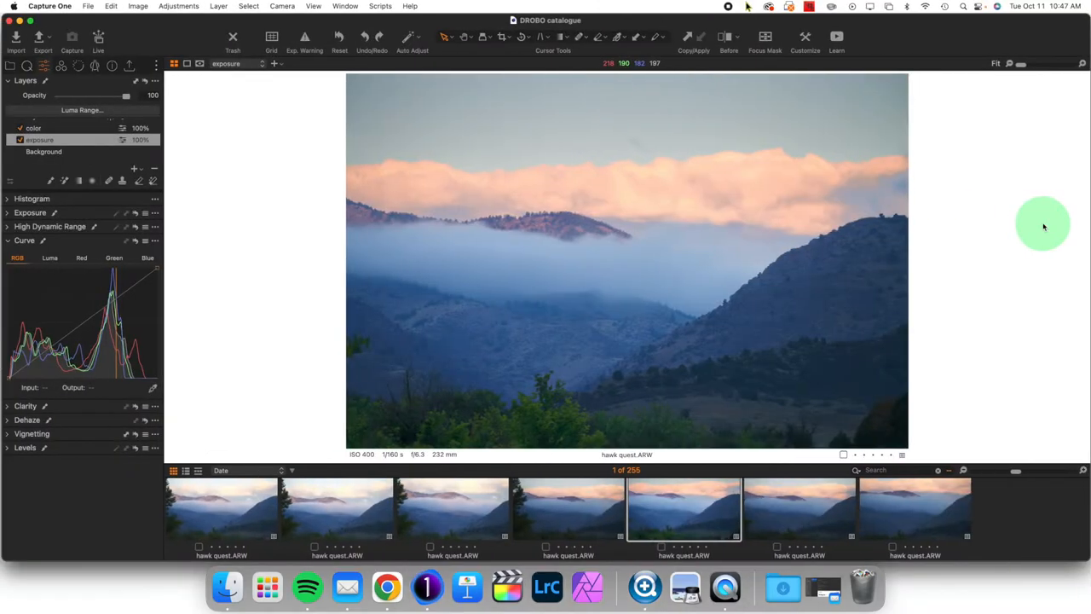
mouse_move(212, 287)
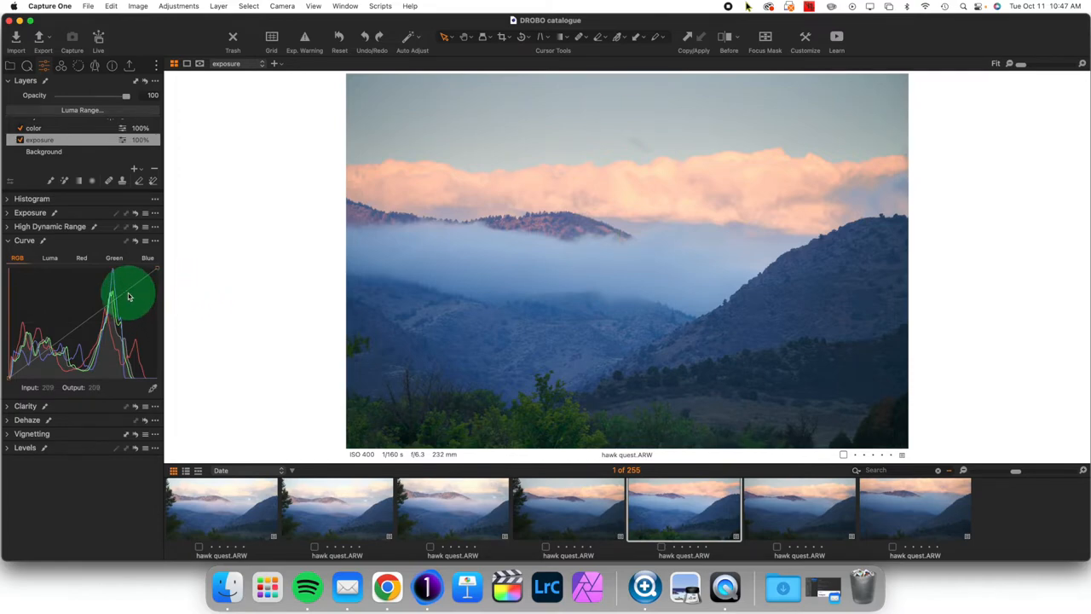
- Reshape the curve once more, then begin sampling curve points from tones in the photo
left_click_drag(128, 296, 64, 345)
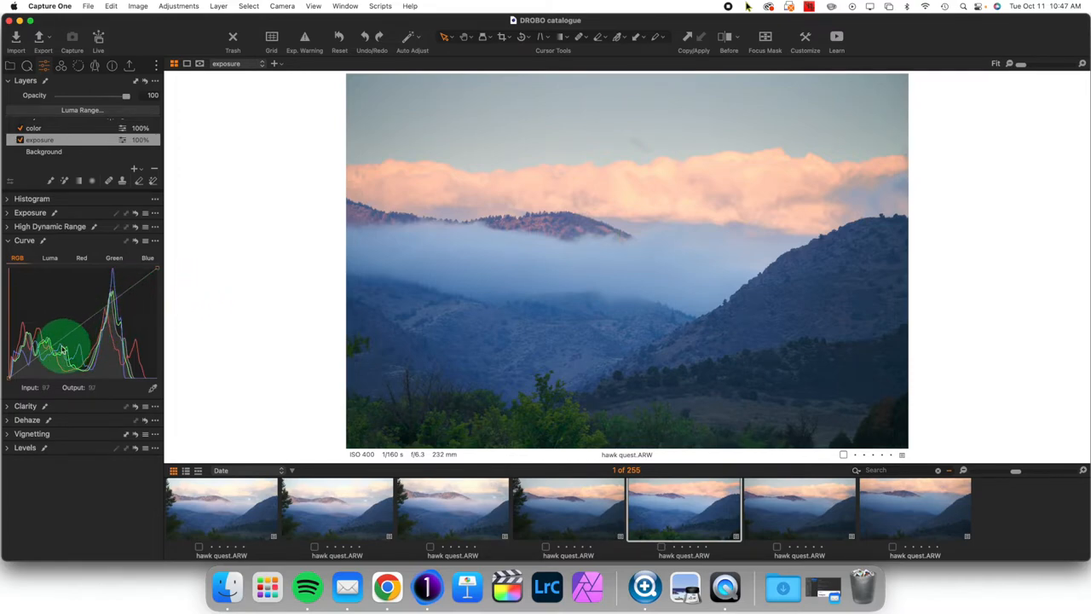
left_click_drag(63, 345, 128, 299)
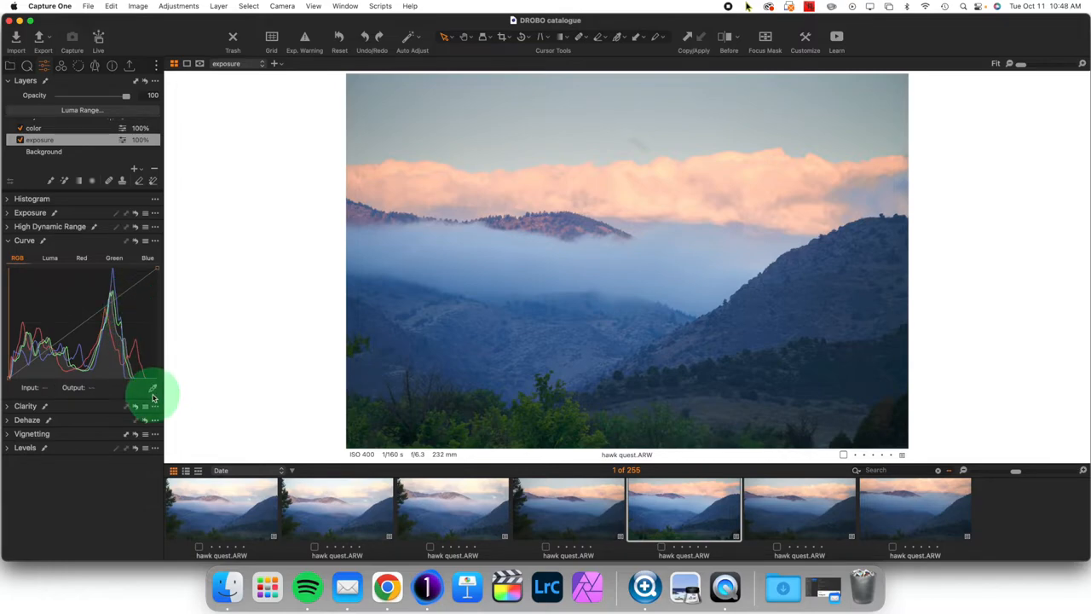
mouse_move(152, 390)
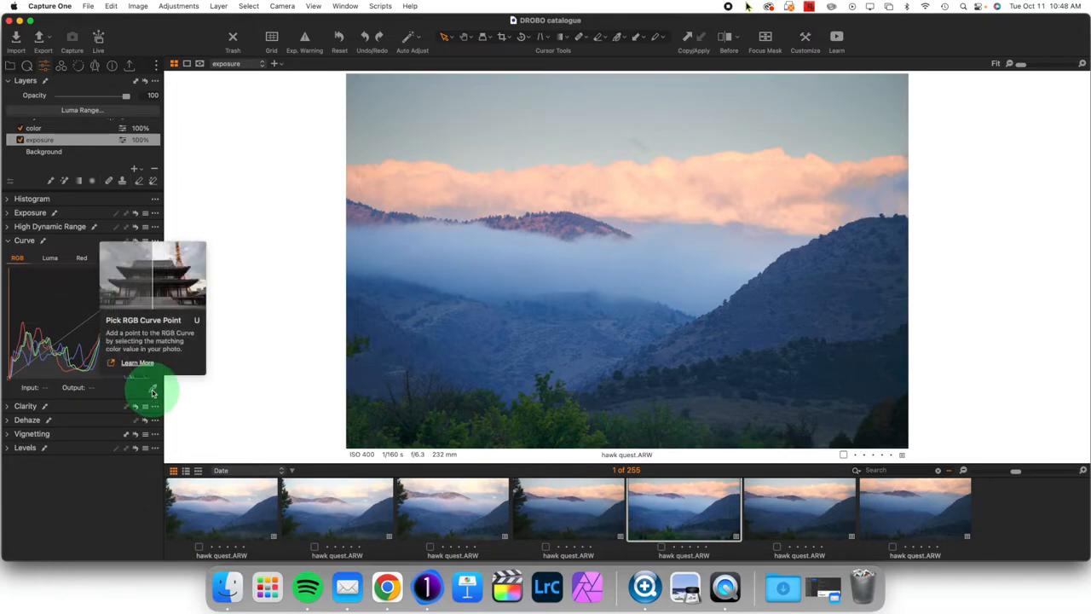
left_click(50, 257)
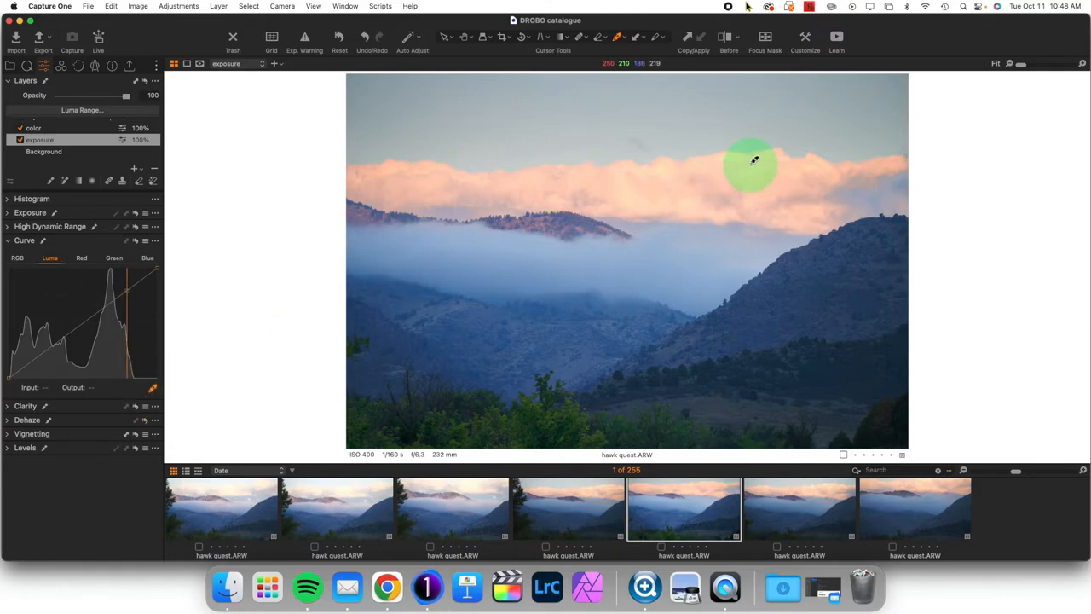
mouse_move(690, 265)
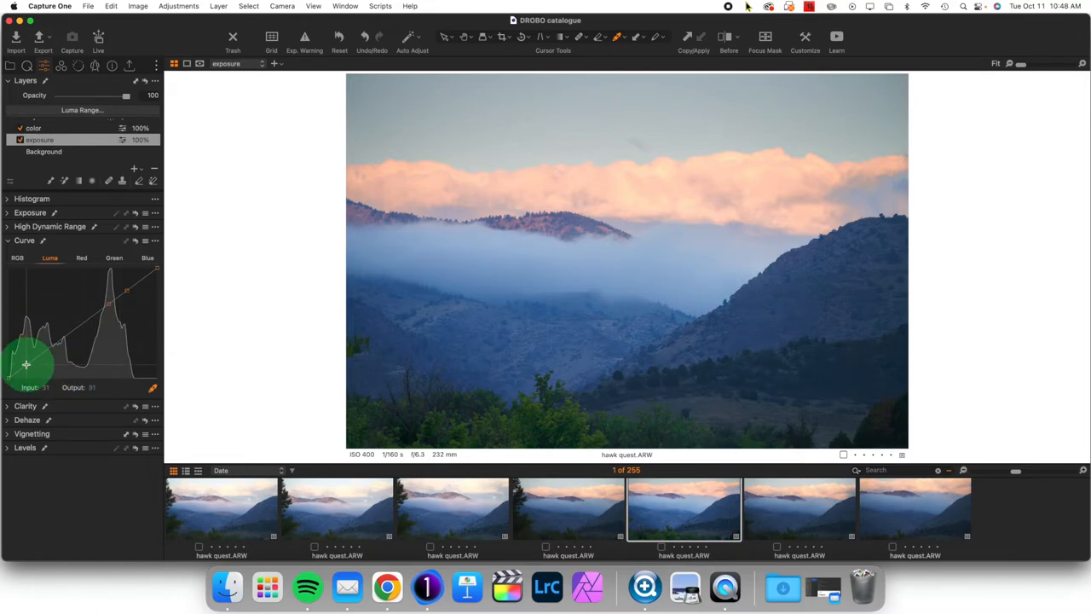
- Lower the Luma shadow point and raise the highlight point into an S-curve
left_click_drag(26, 364, 27, 367)
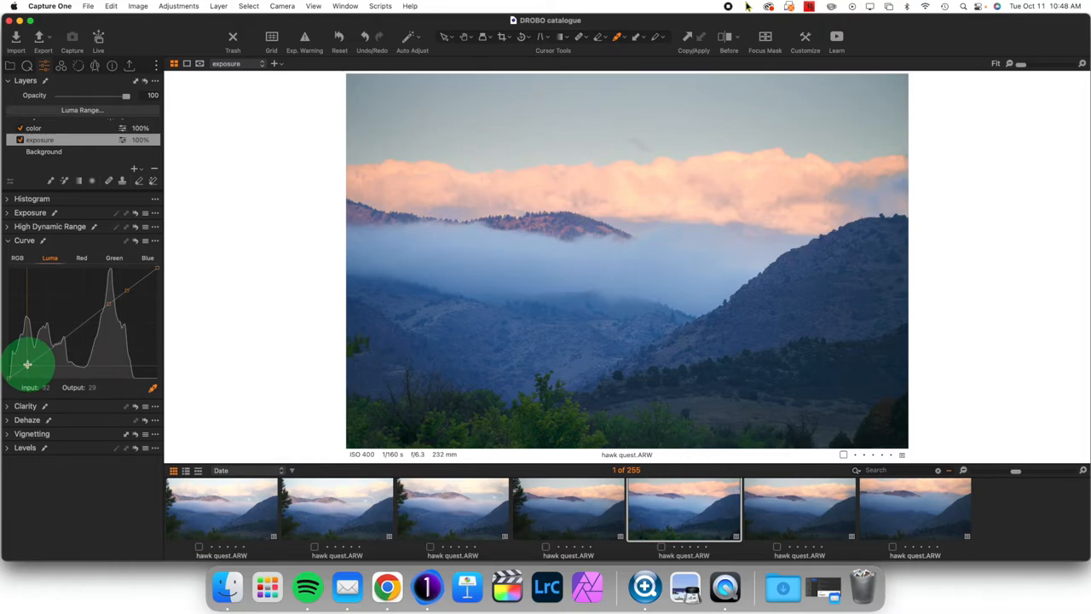
left_click_drag(28, 364, 125, 288)
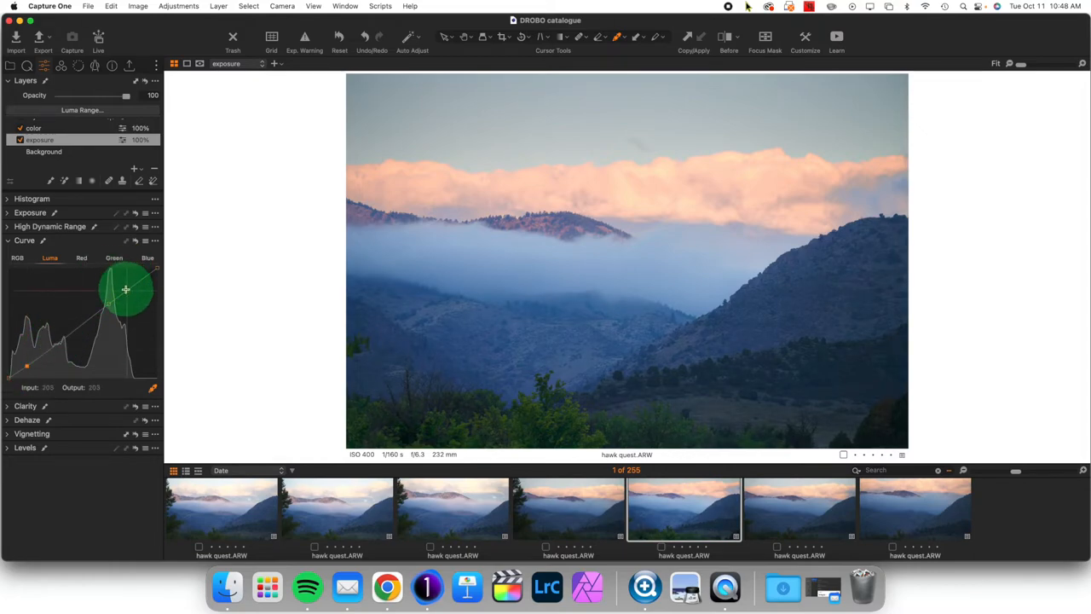
left_click_drag(126, 290, 125, 290)
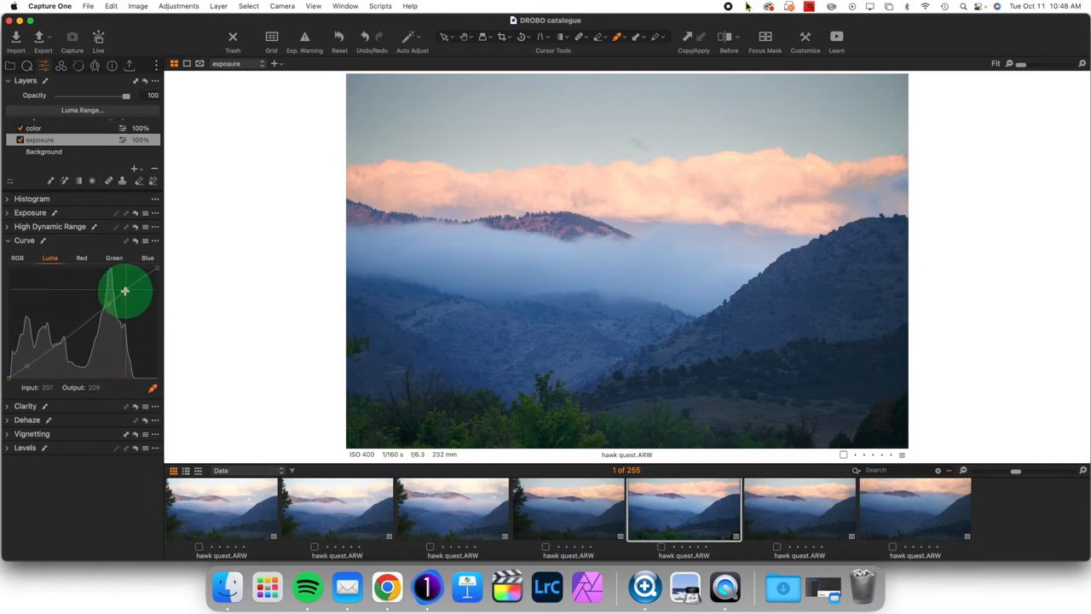
left_click_drag(125, 291, 25, 370)
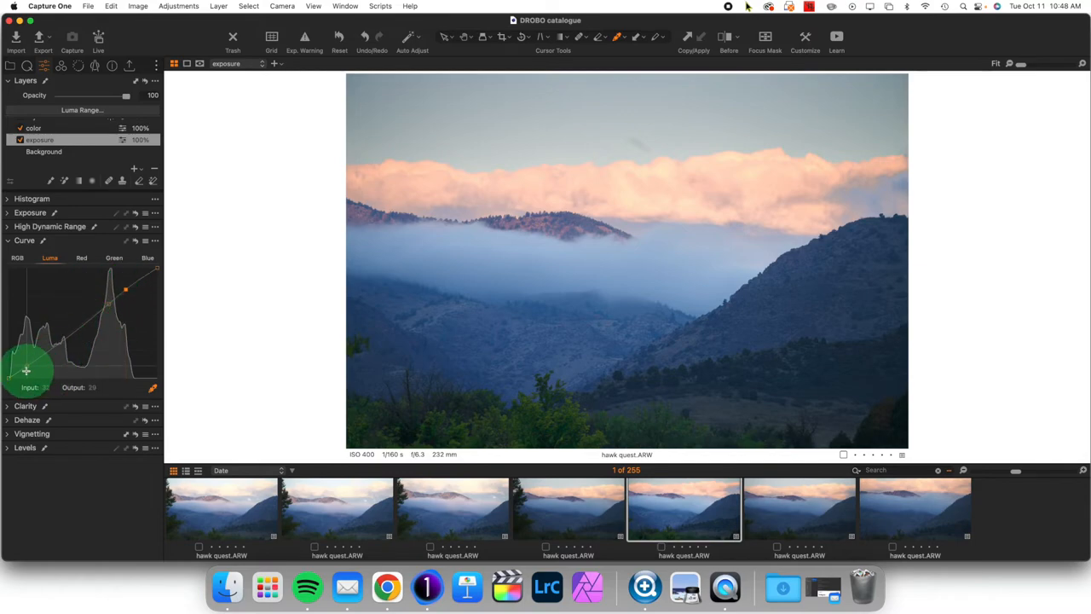